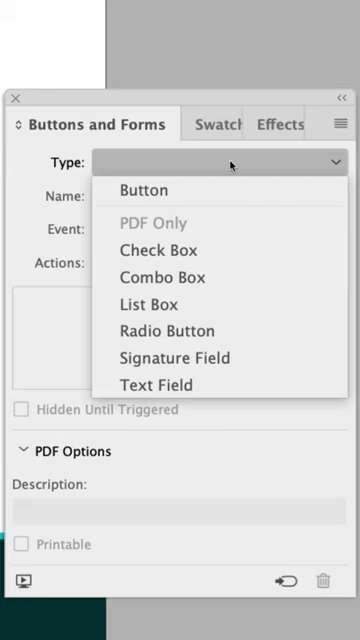
- Convert the image frame to a Button, creating 'Innovation 2' with Normal, Rollover and Click appearances
{"action": "left_click", "coordinate": [143, 190]}
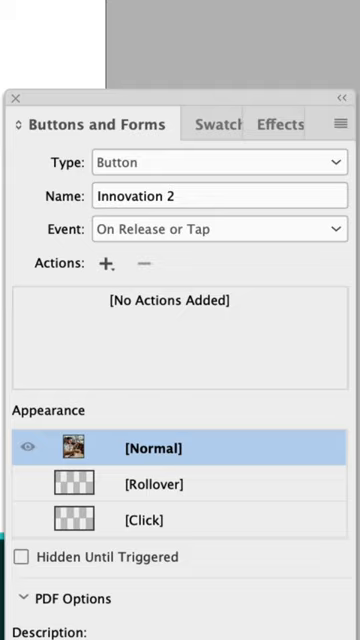